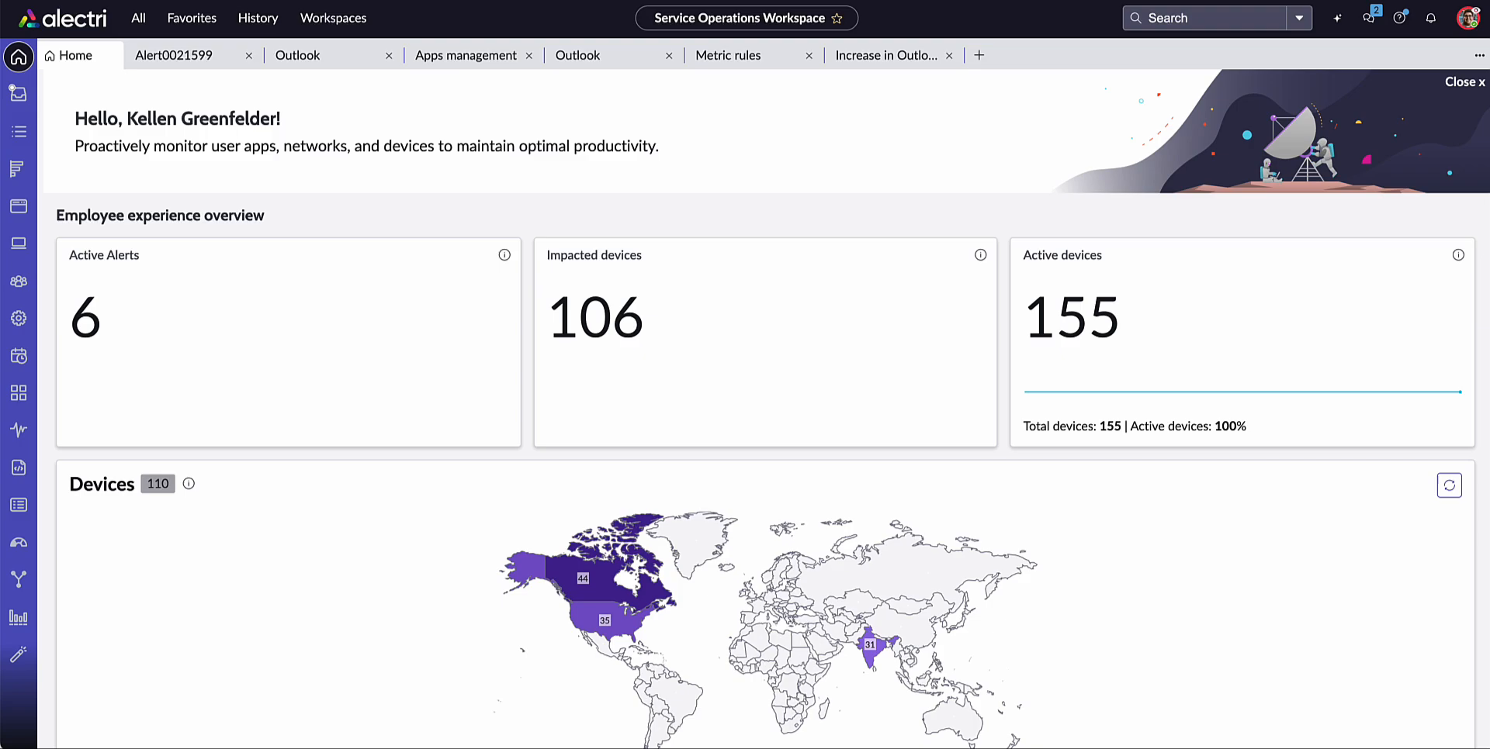
mouse_move(395, 247)
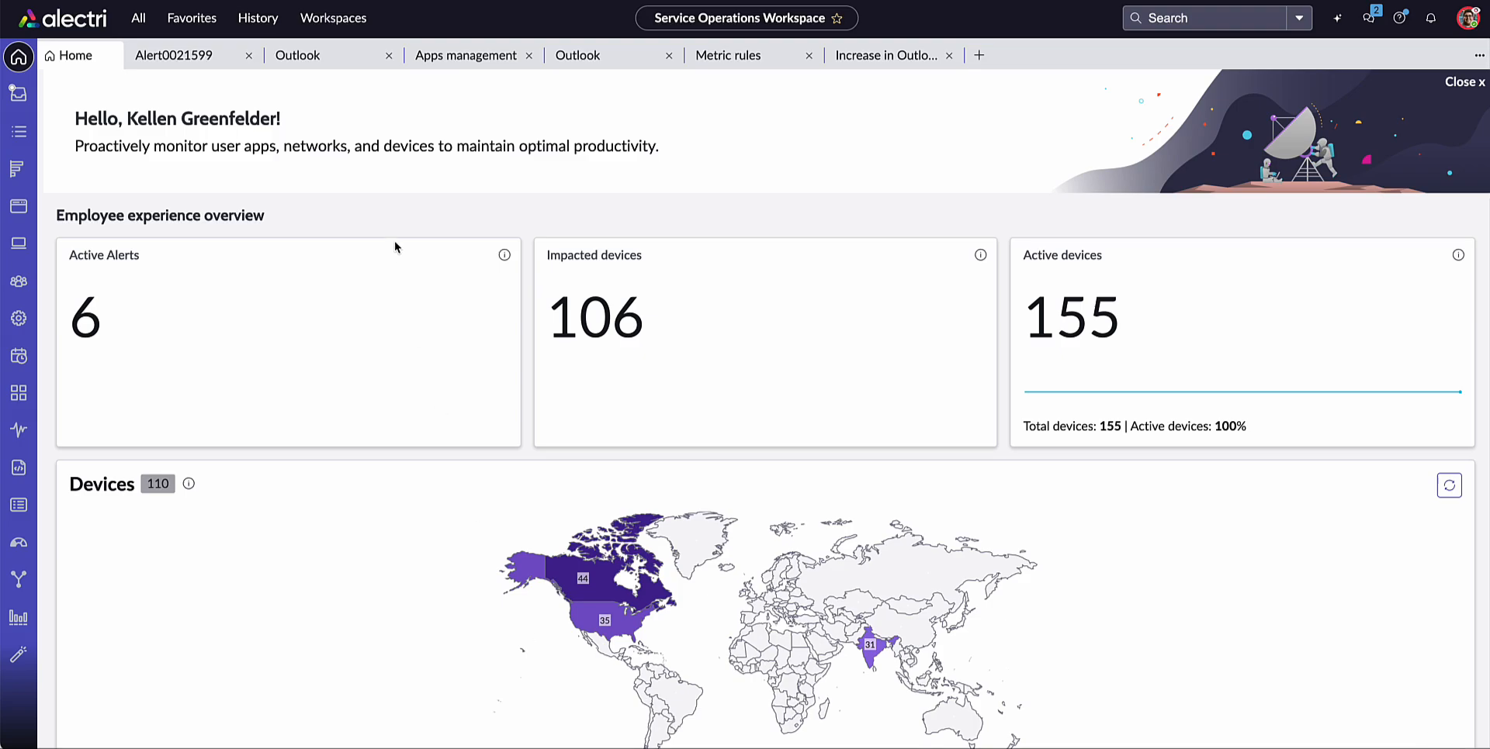
mouse_move(127, 306)
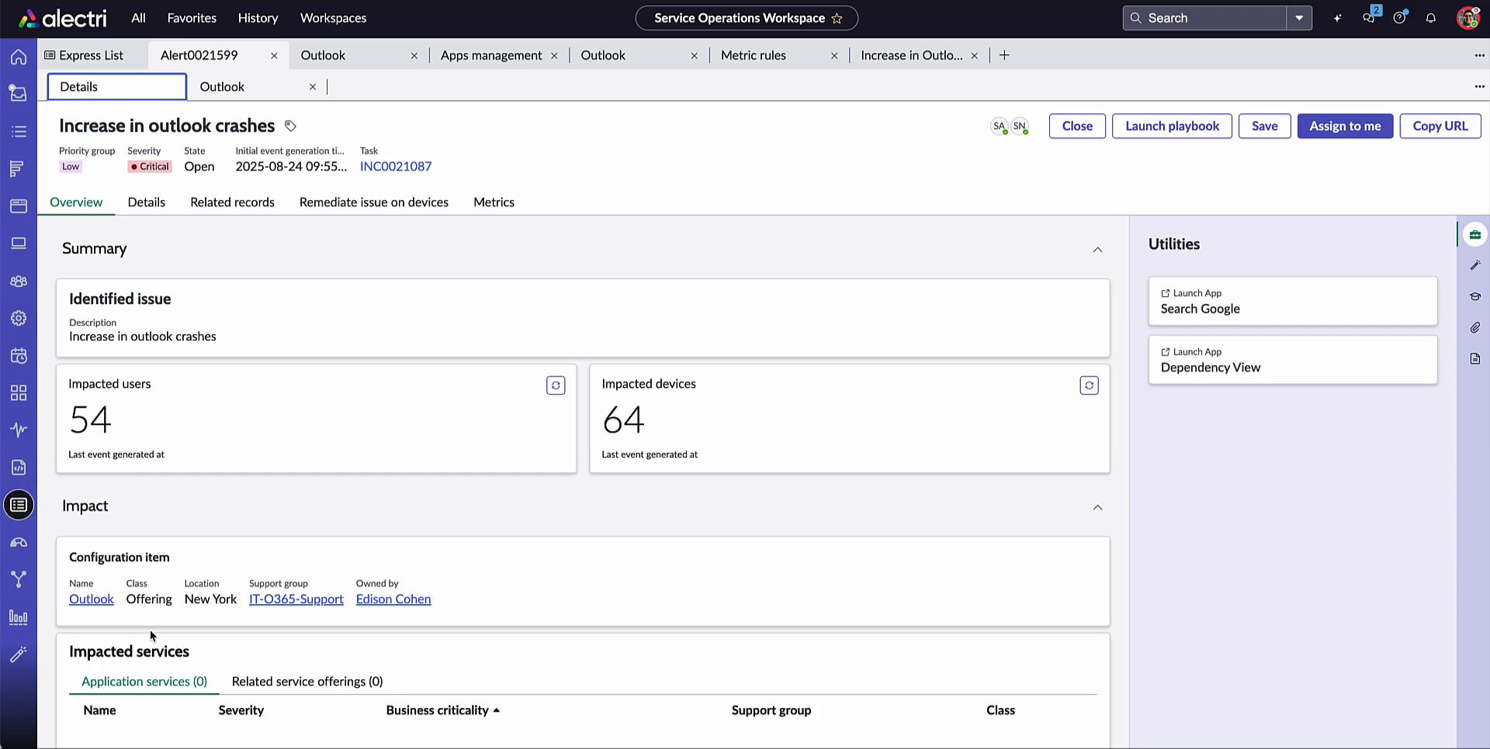
mouse_move(95, 424)
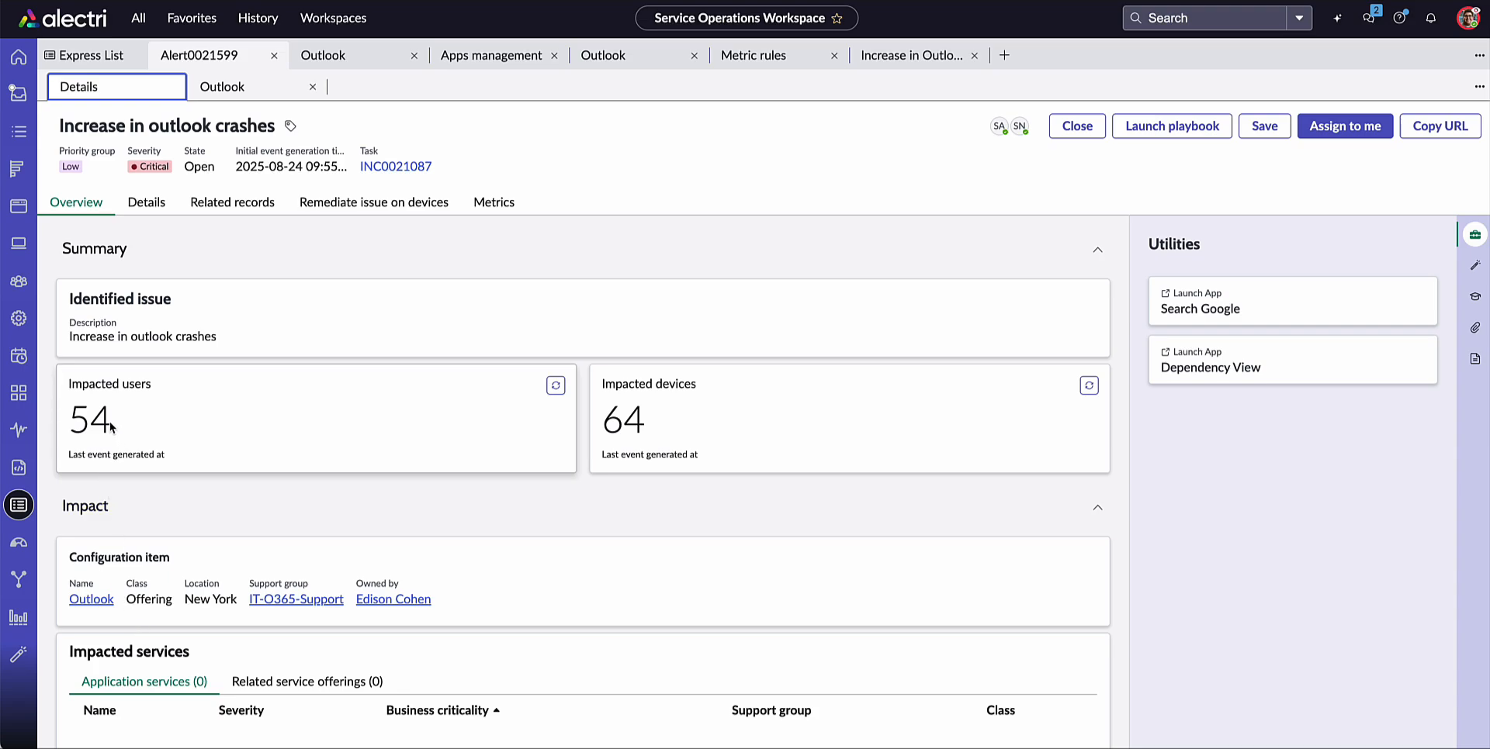
mouse_move(628, 444)
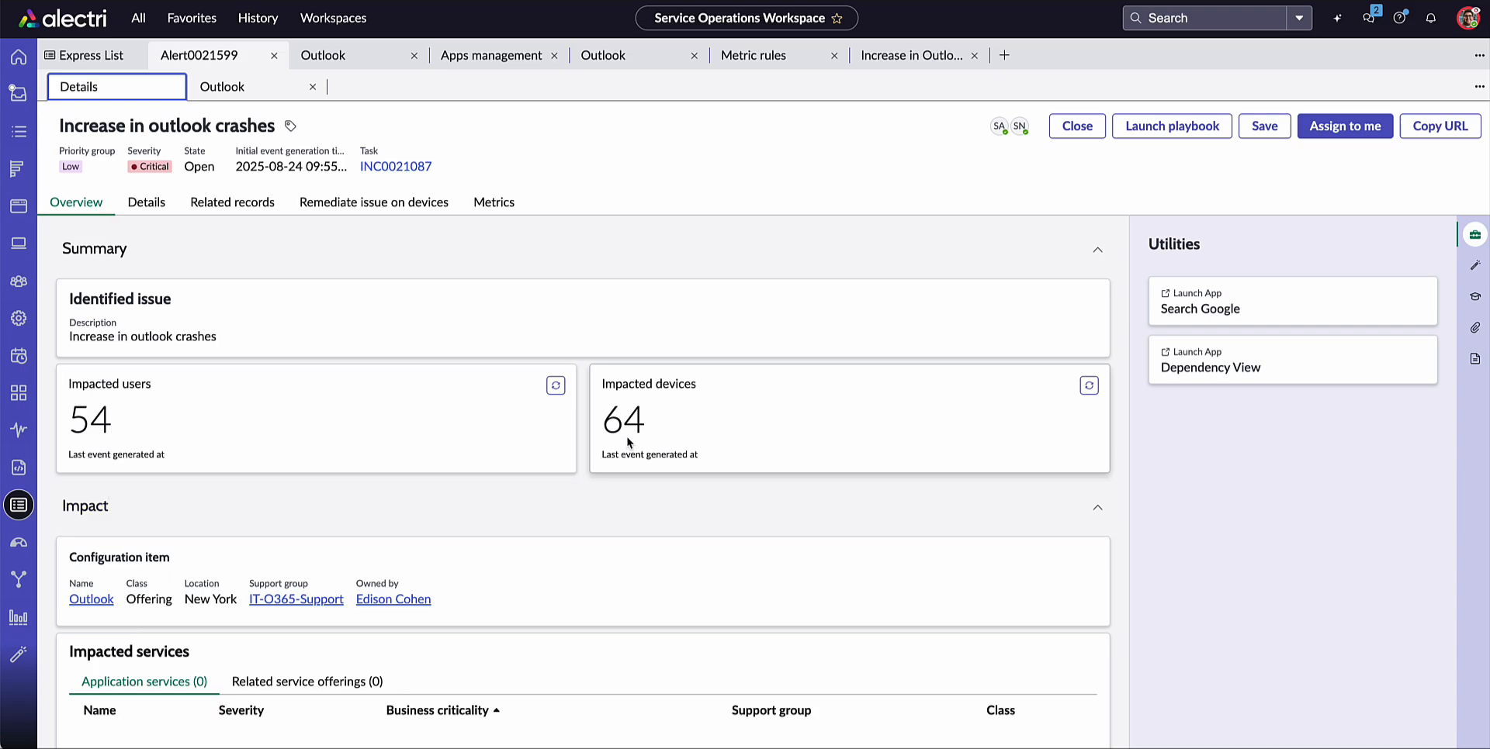
mouse_move(92, 600)
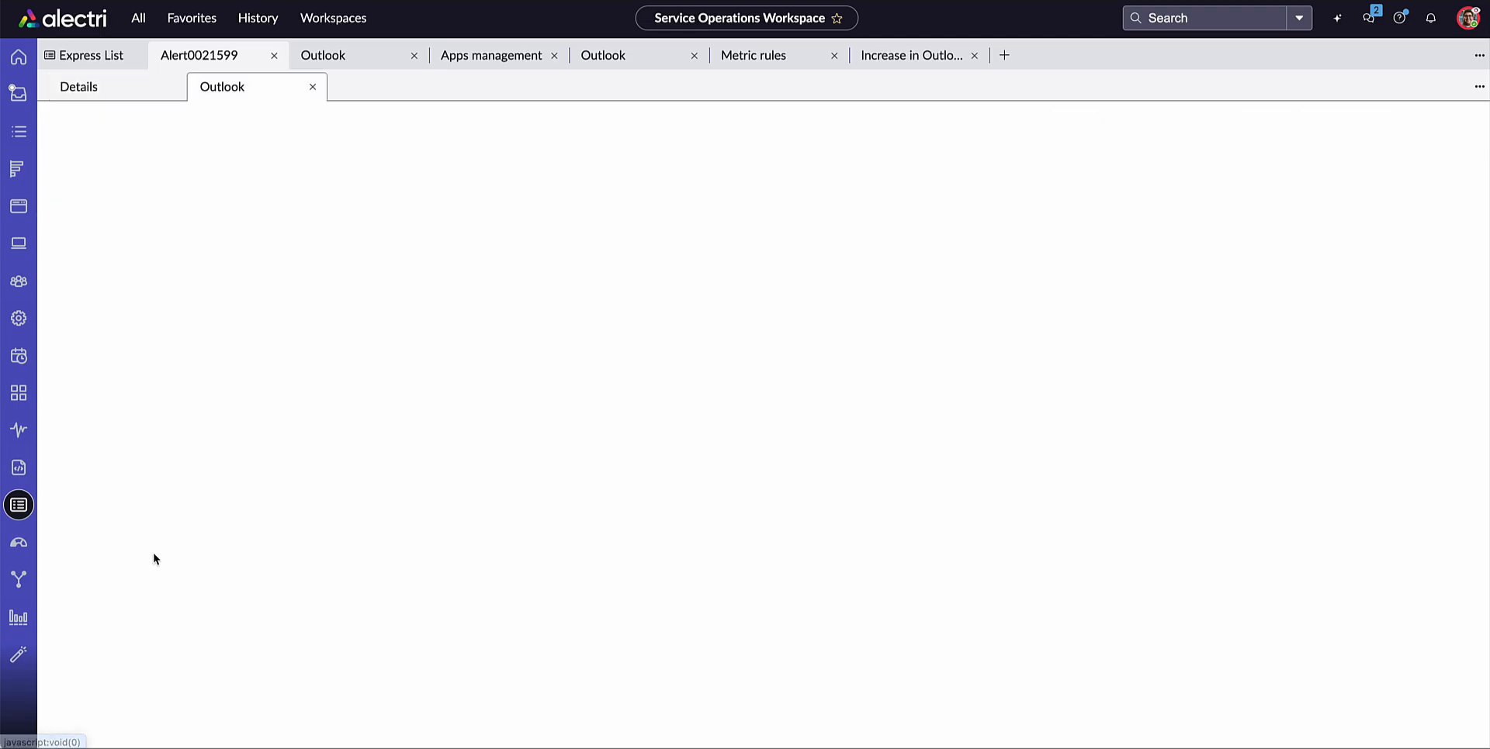
mouse_move(503, 268)
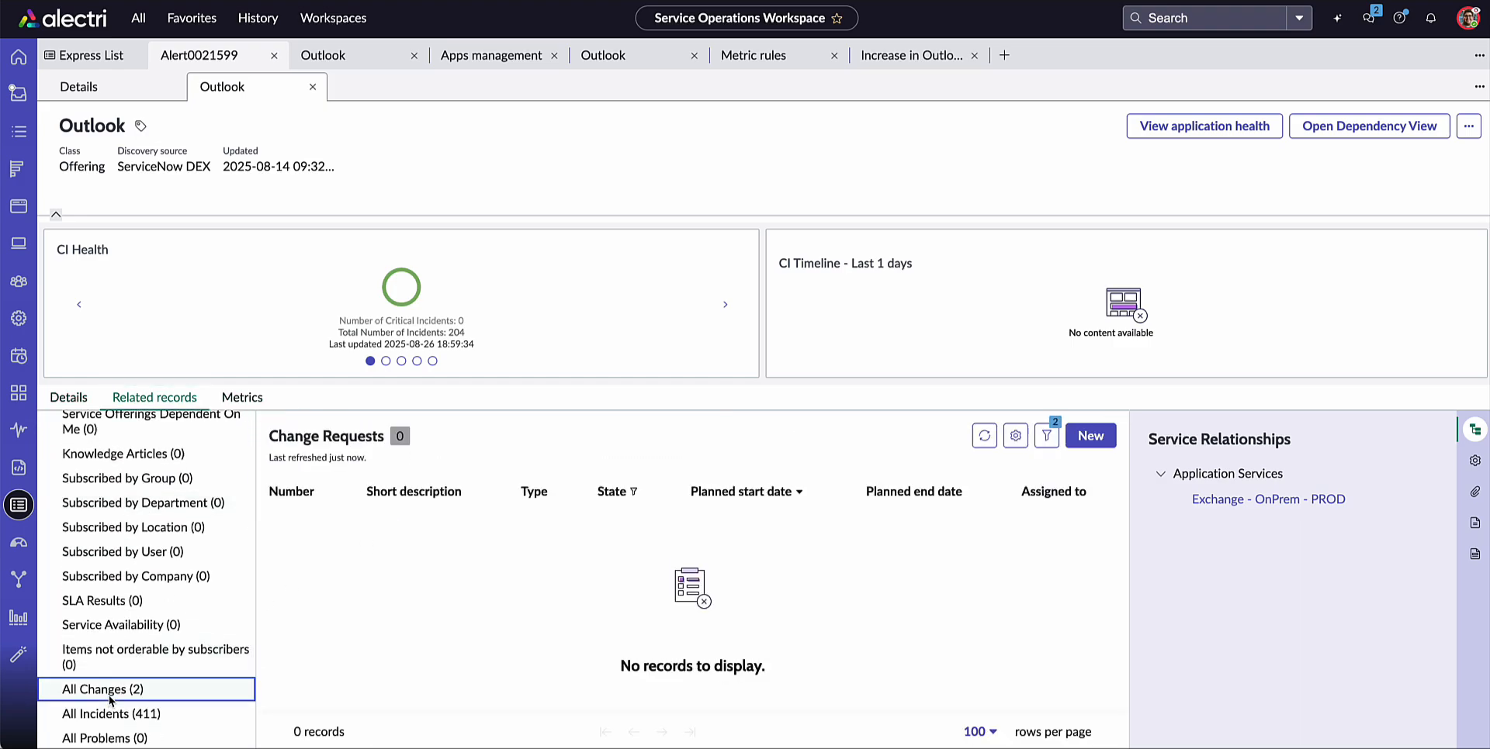
Review Outlook's two changes, including the 6.07.2 security rollout, then view application health.
click(104, 689)
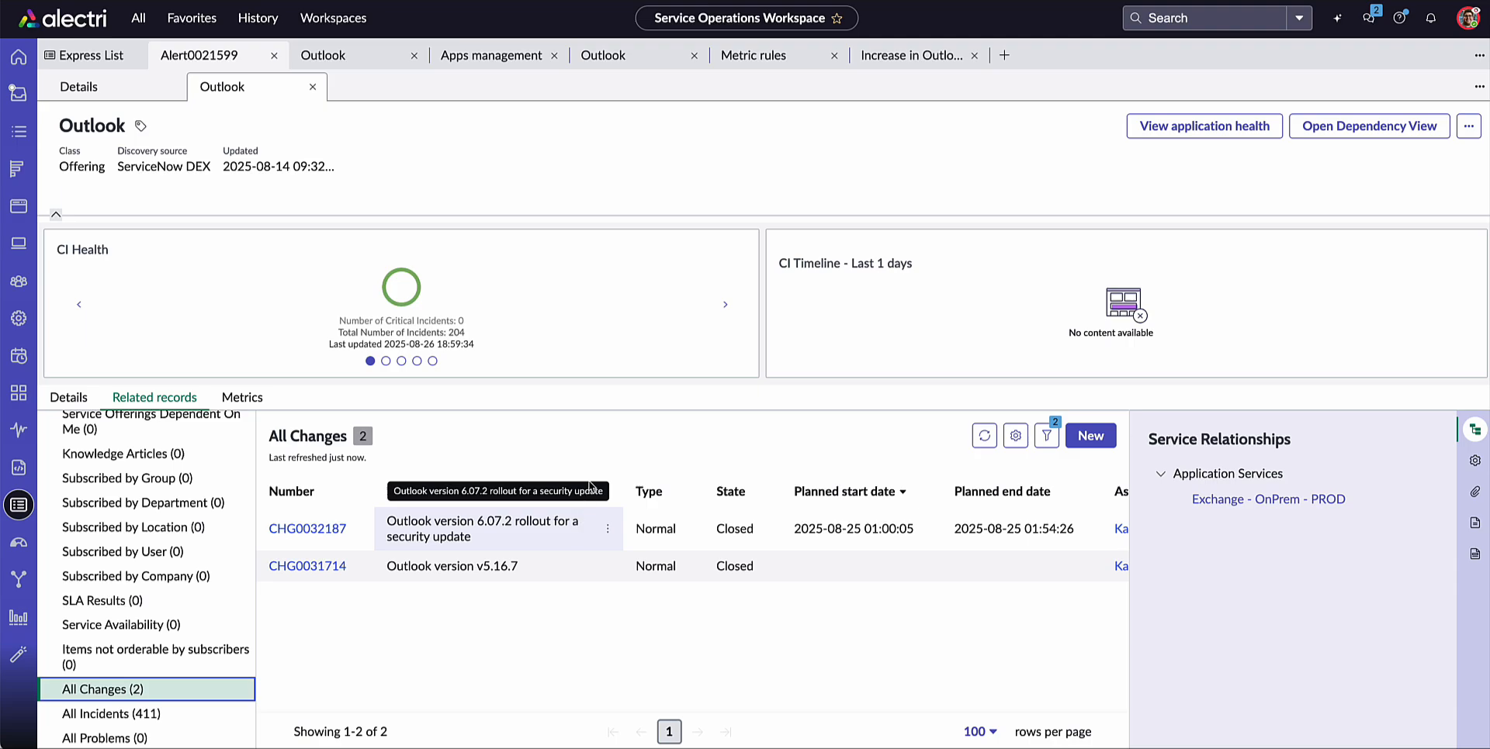
mouse_move(1081, 162)
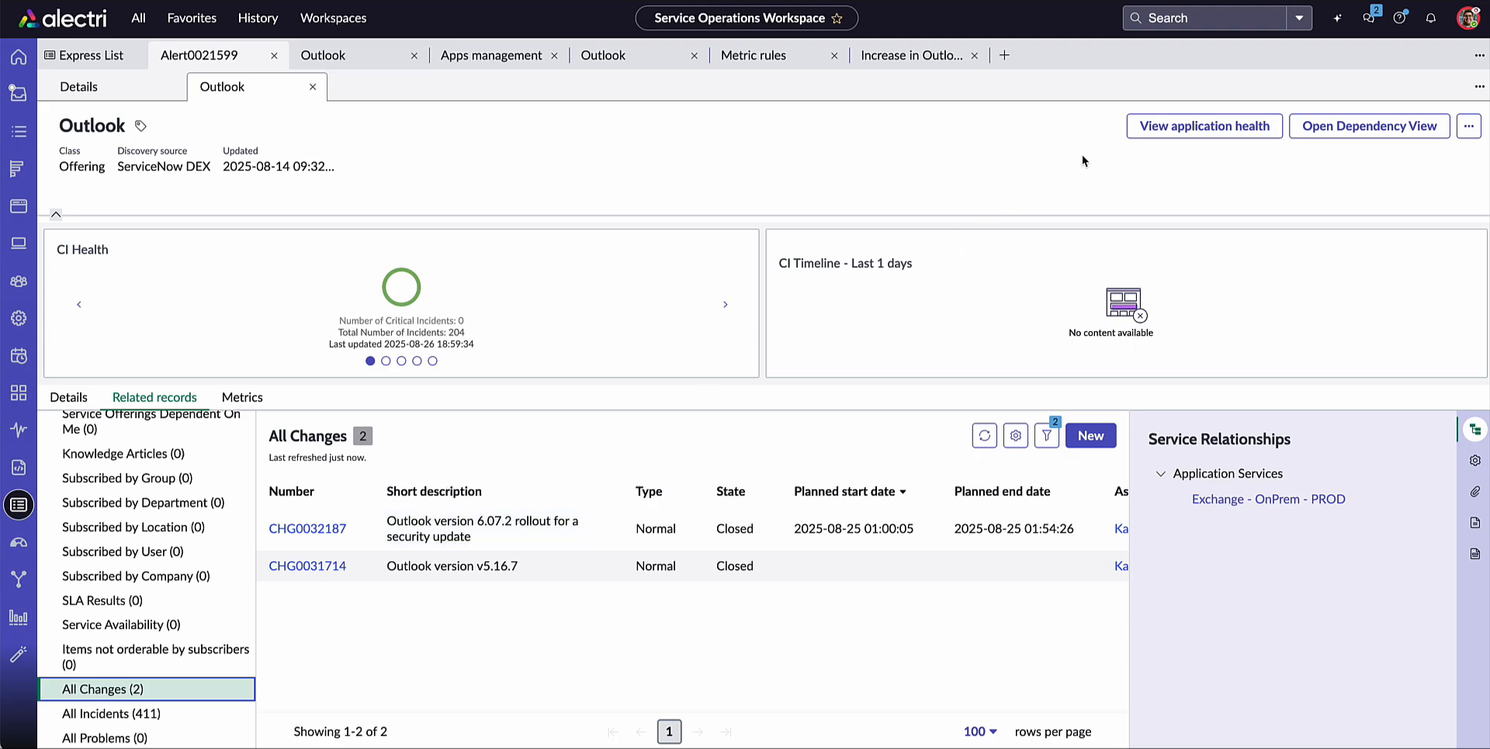
mouse_move(1202, 126)
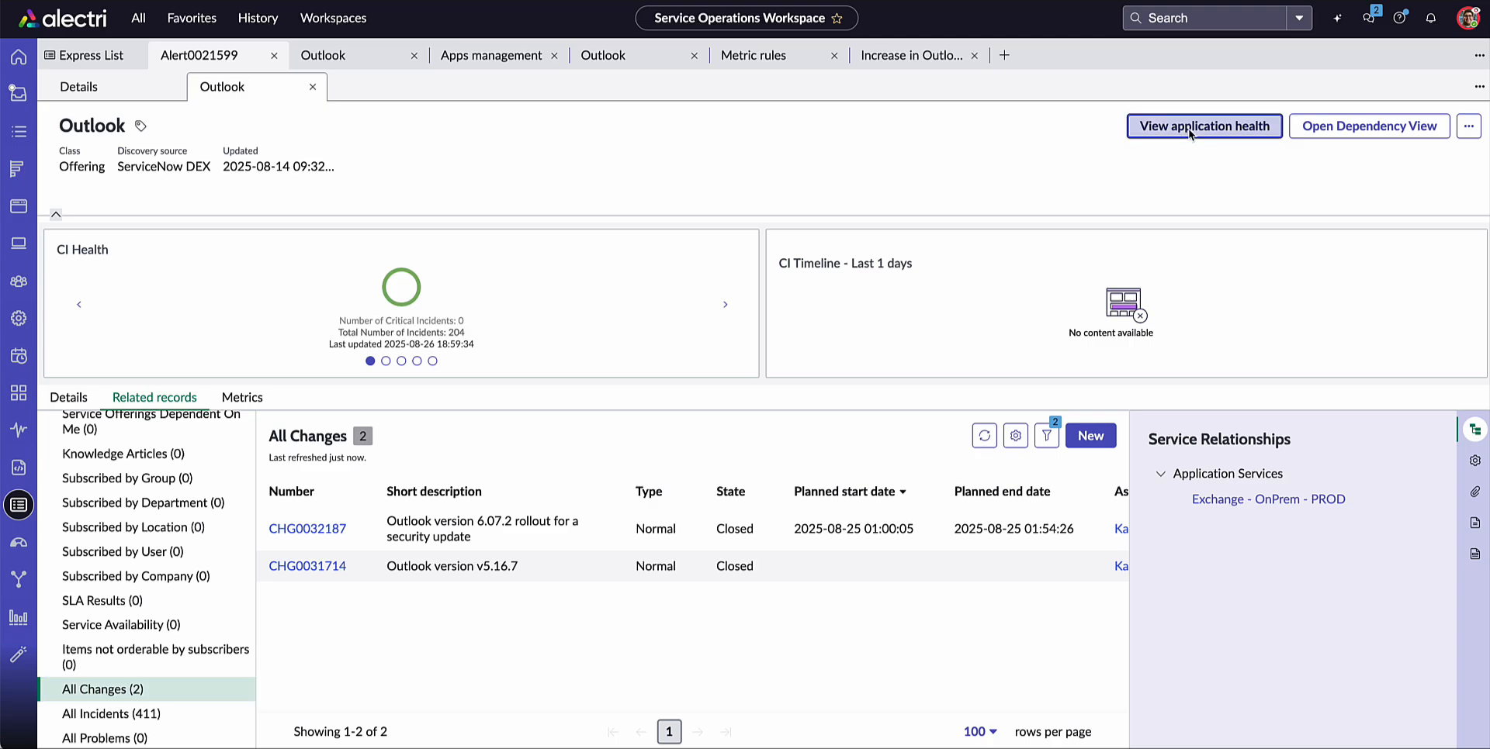
click(1203, 126)
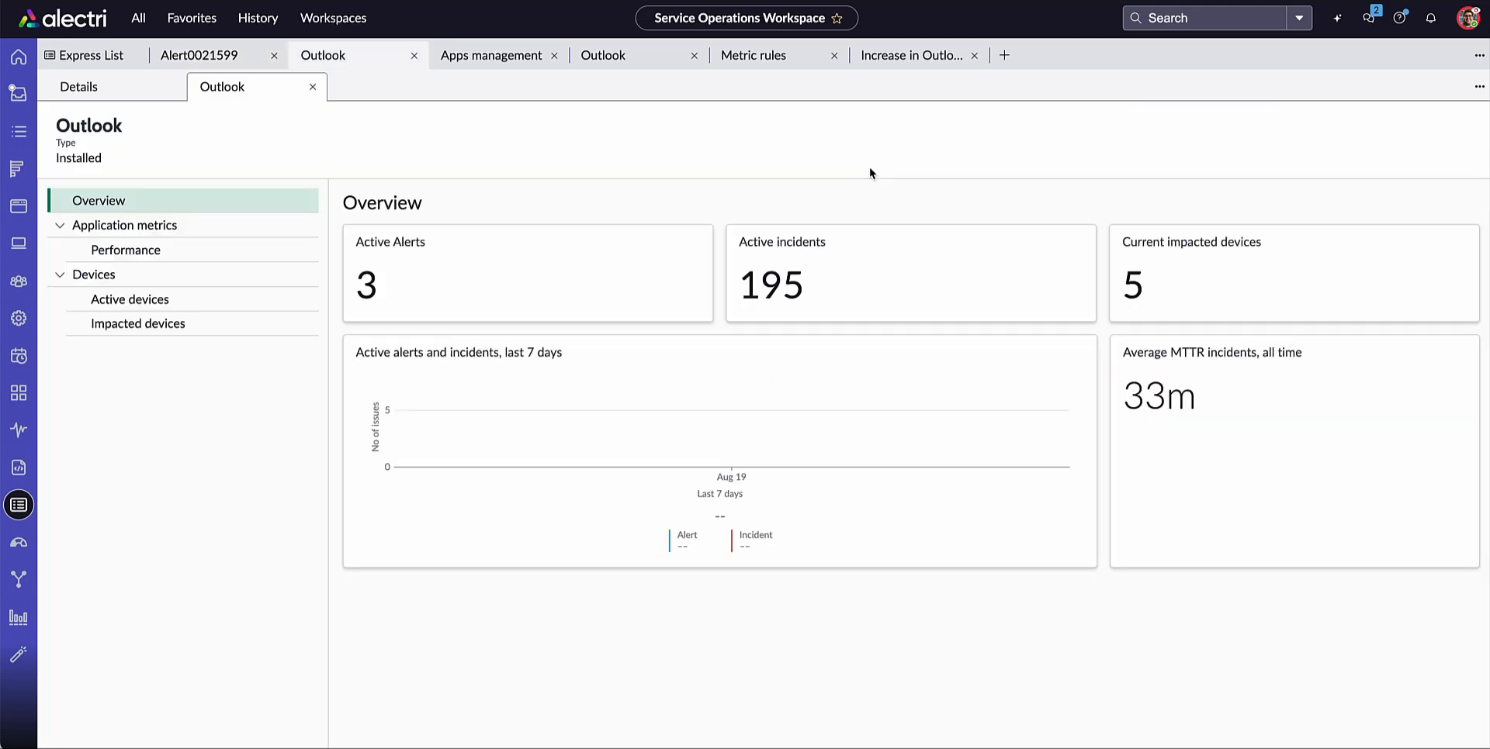
mouse_move(571, 165)
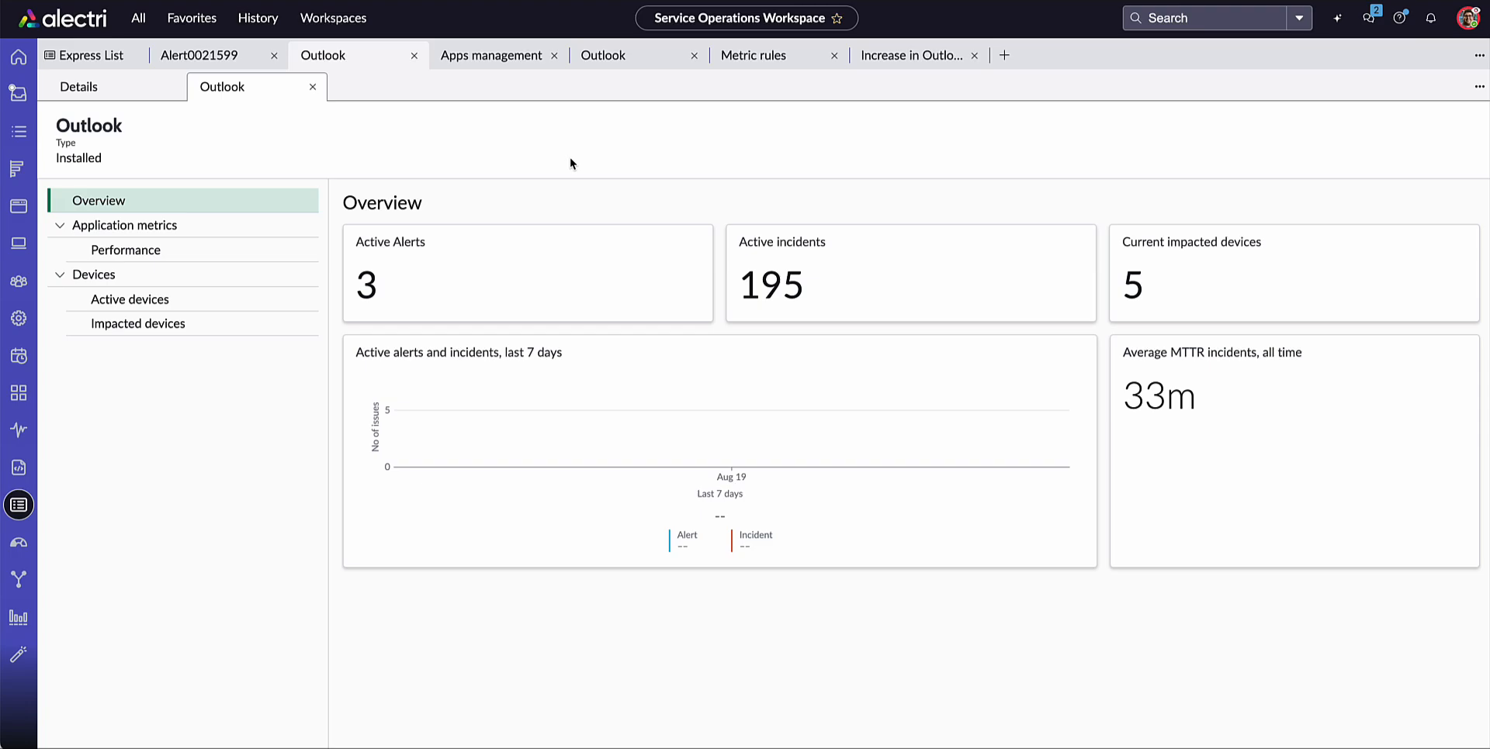
mouse_move(289, 232)
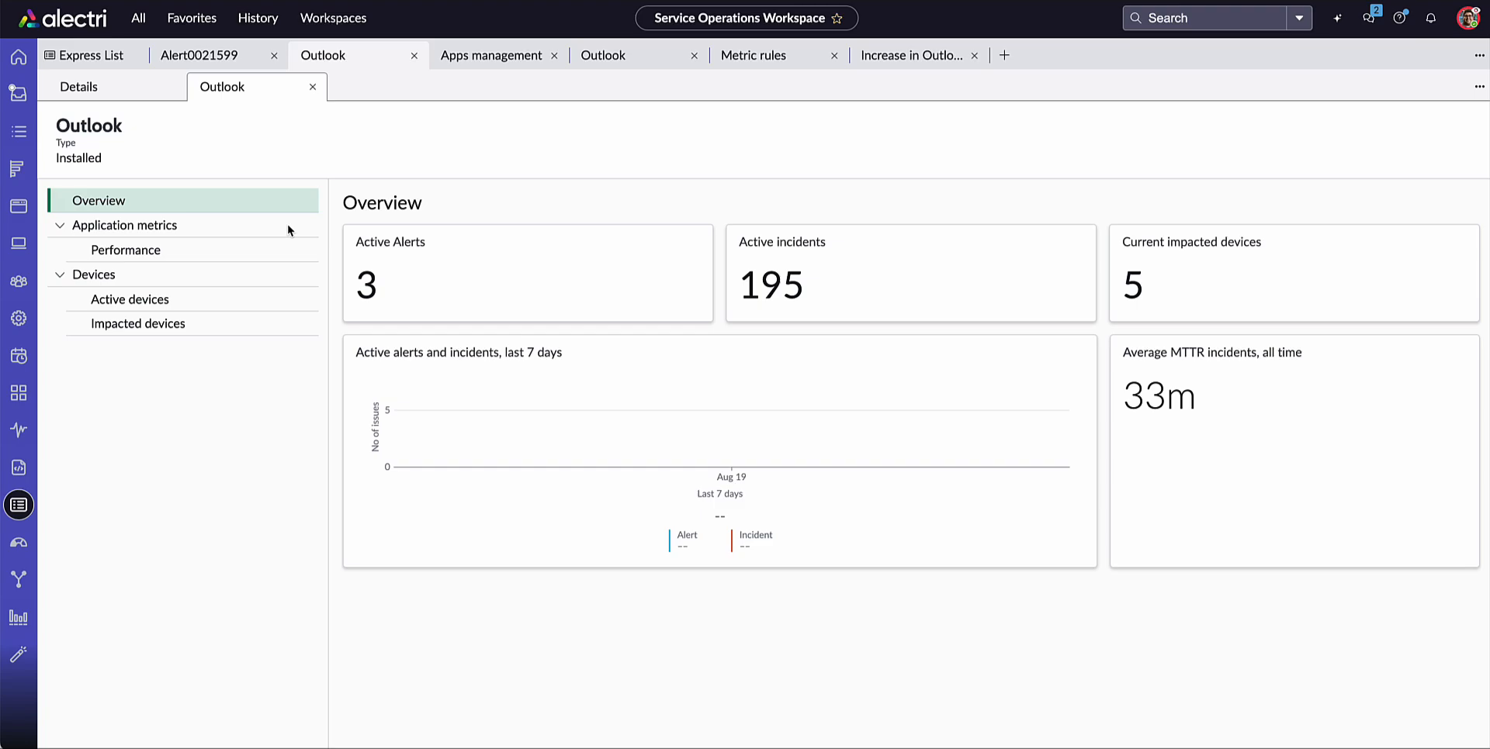
Show Outlook's Performance metrics, where version 6.07.2 has the most crashes.
click(124, 250)
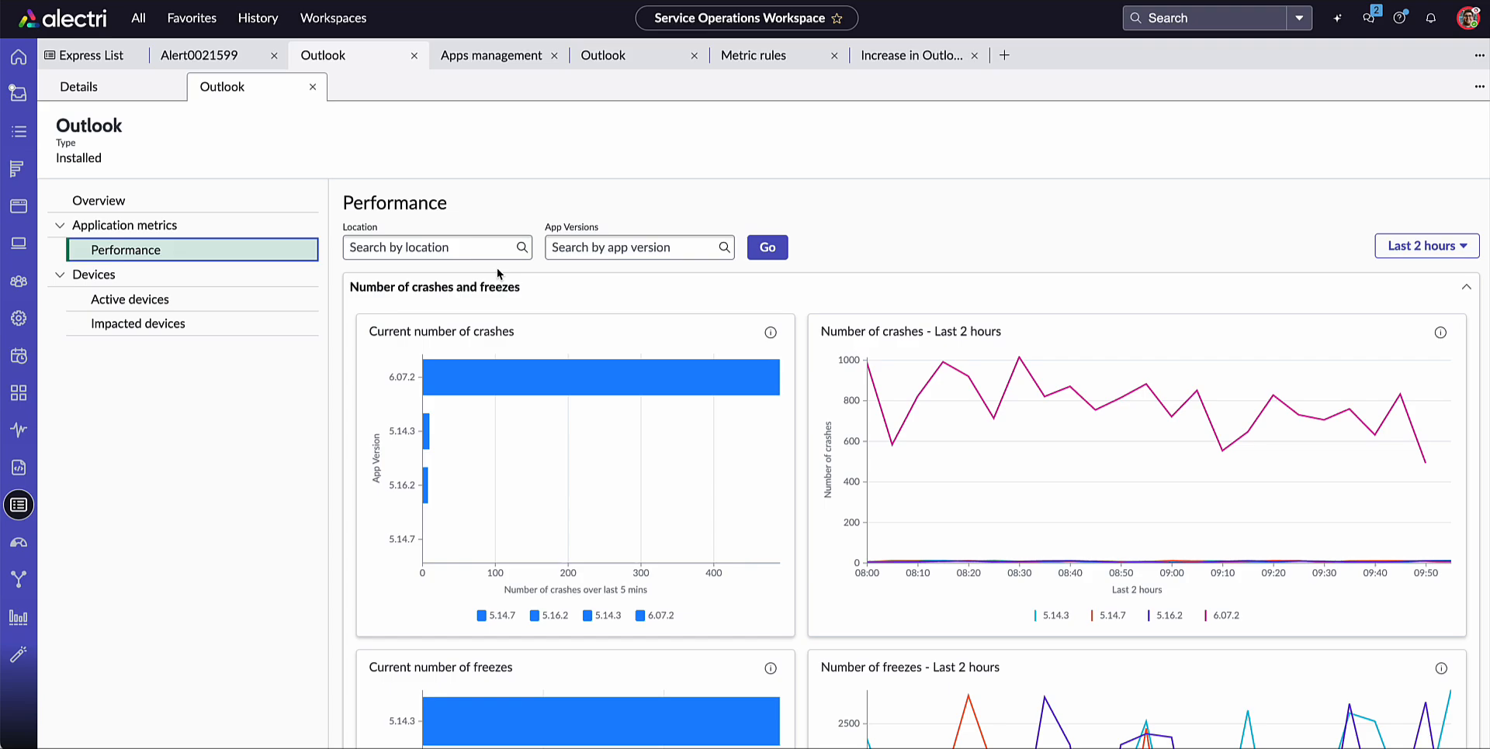
mouse_move(457, 368)
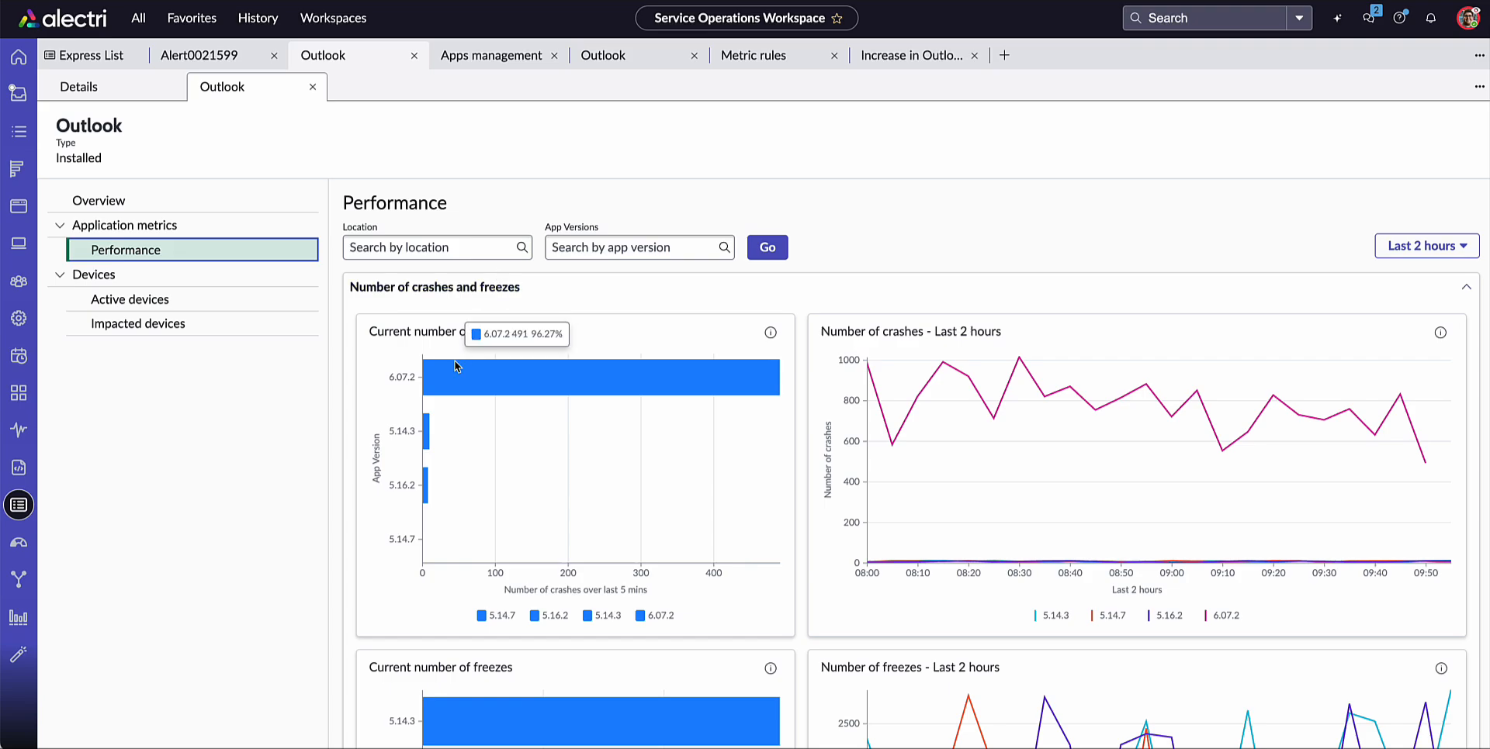
mouse_move(406, 390)
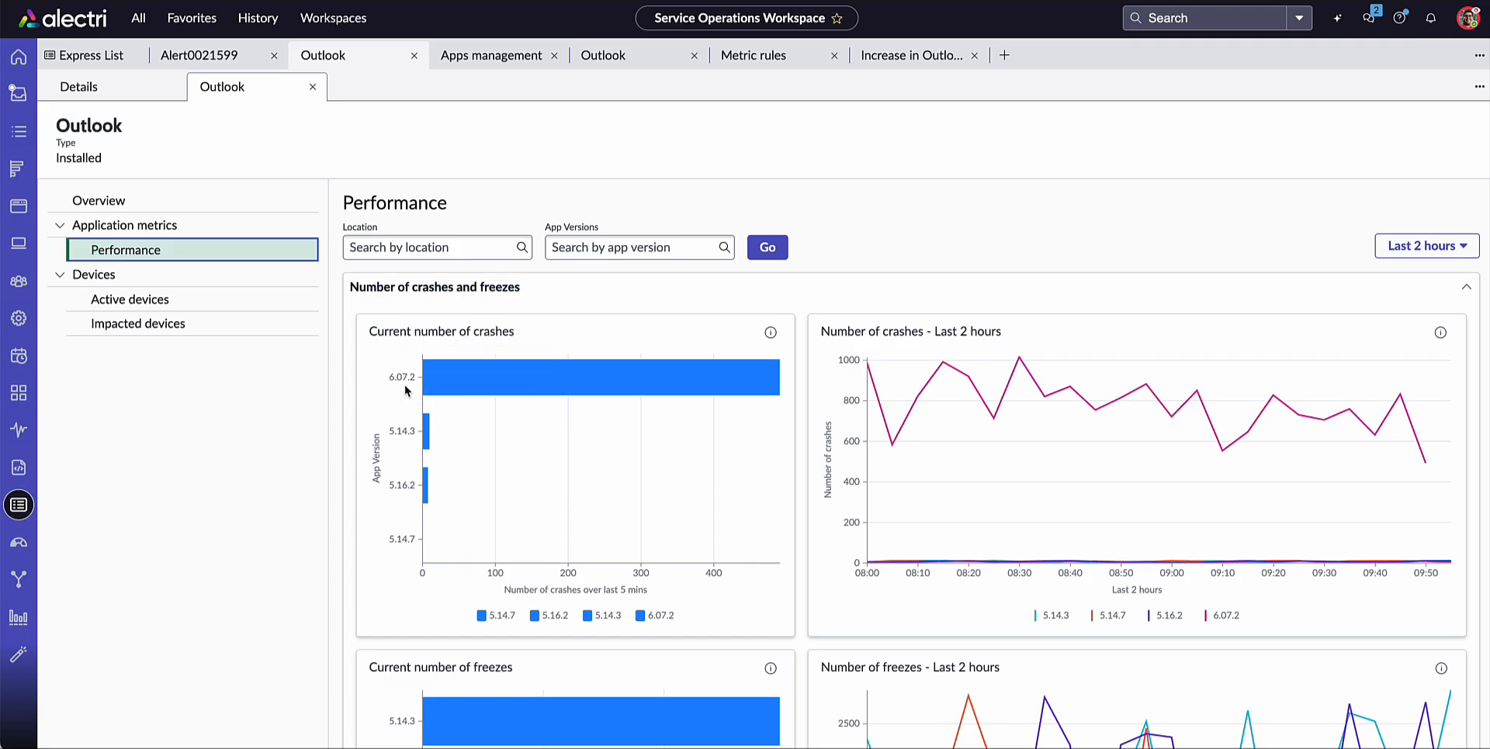
mouse_move(990, 416)
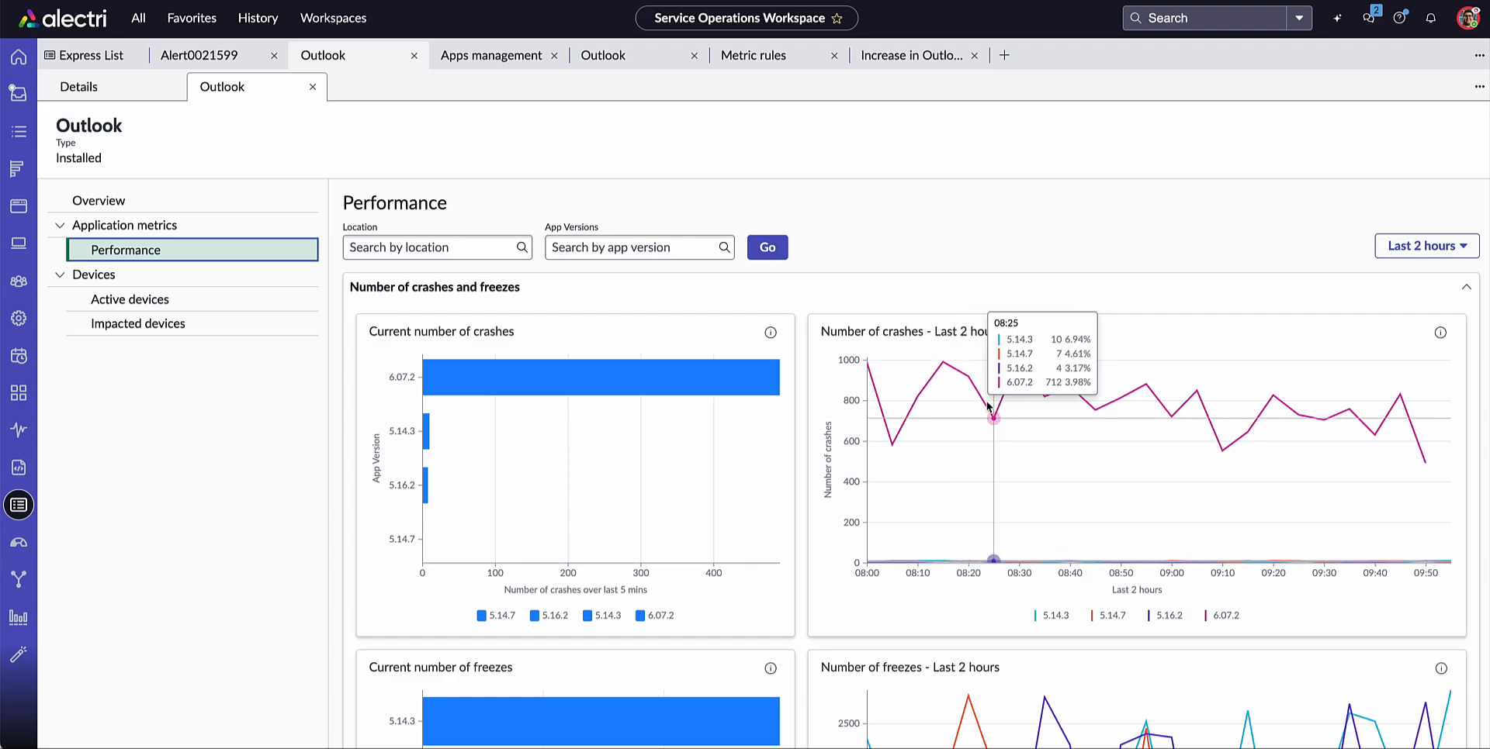
Widen the performance charts to the last 30 days, revealing 6.07.2 crashes spiking around August 21.
click(1425, 245)
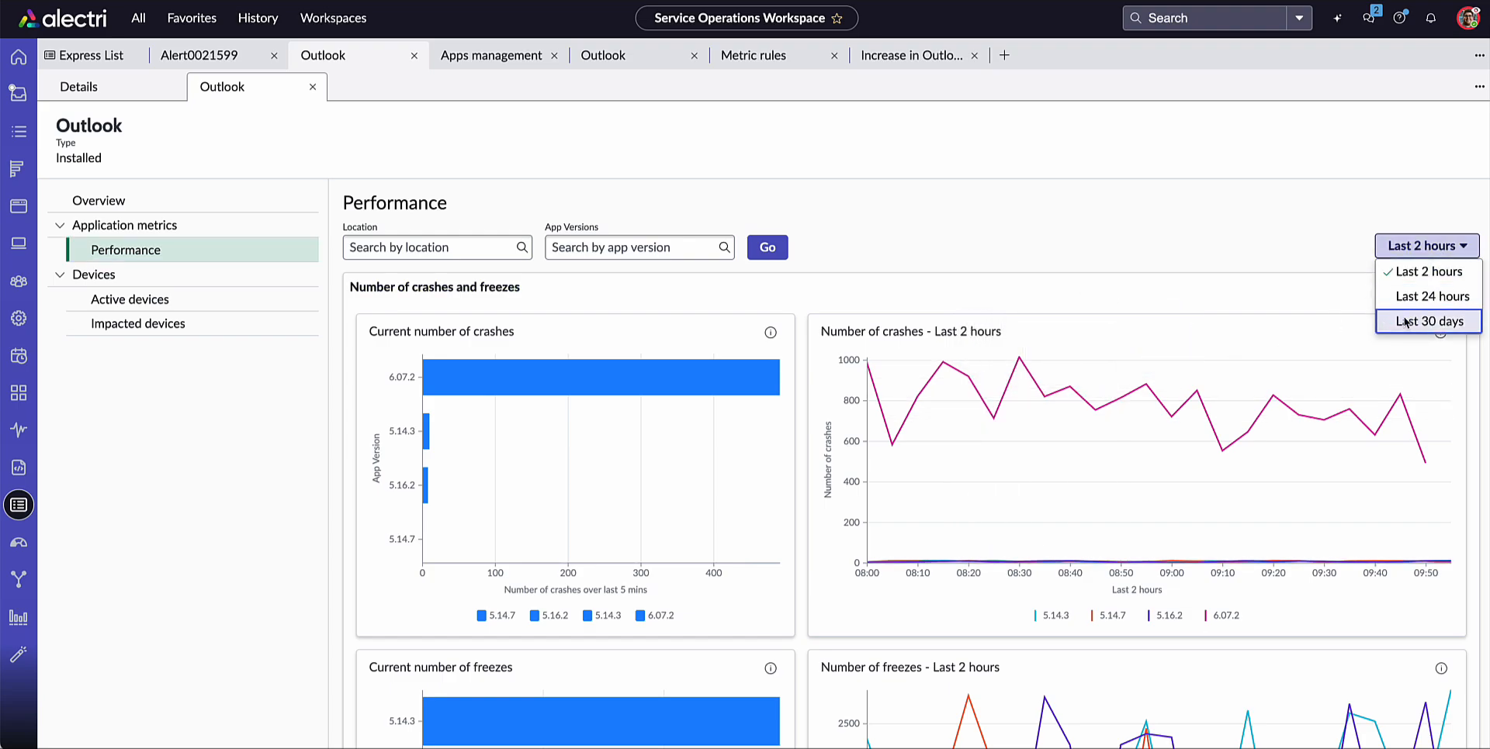
click(1432, 322)
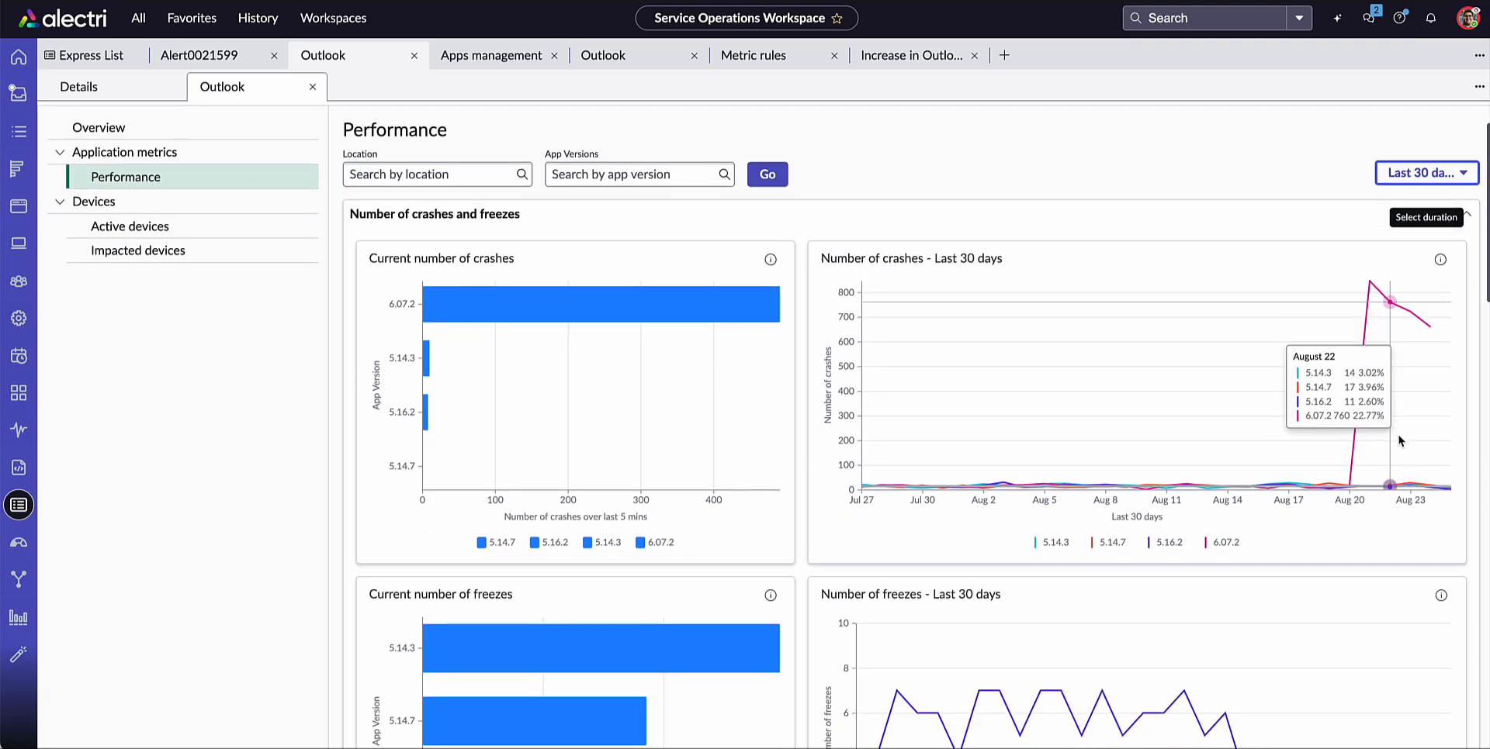
scroll(down, 3)
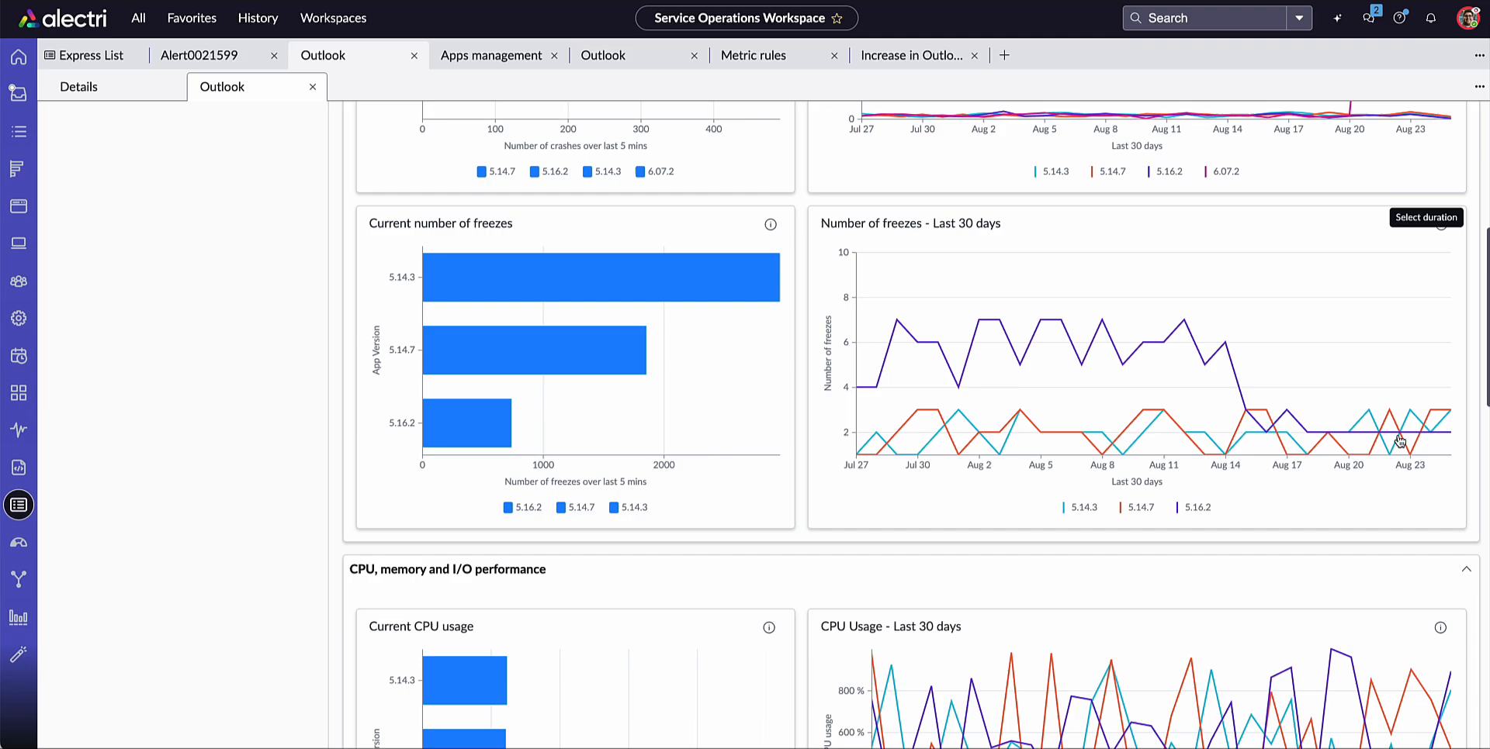
scroll(down, 3)
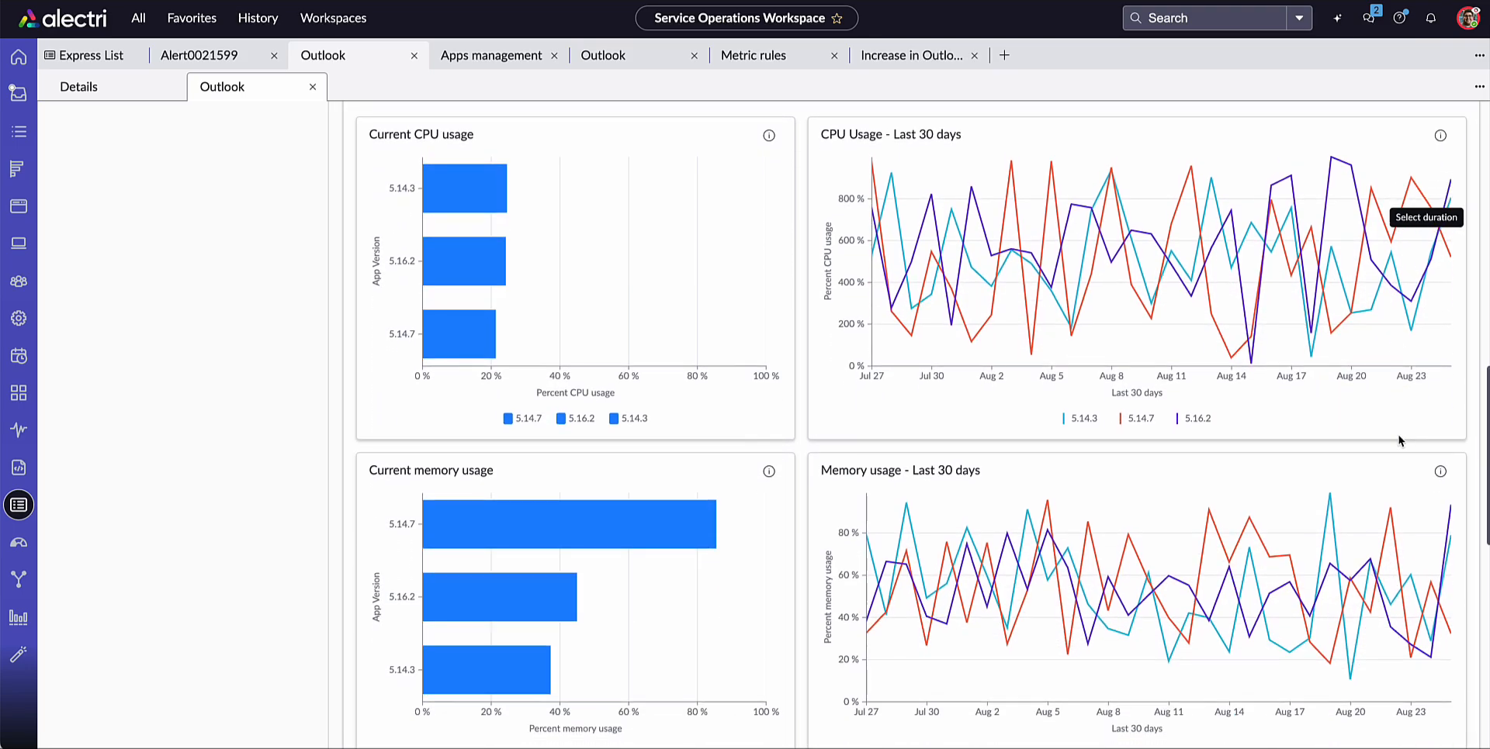
scroll(down, 3)
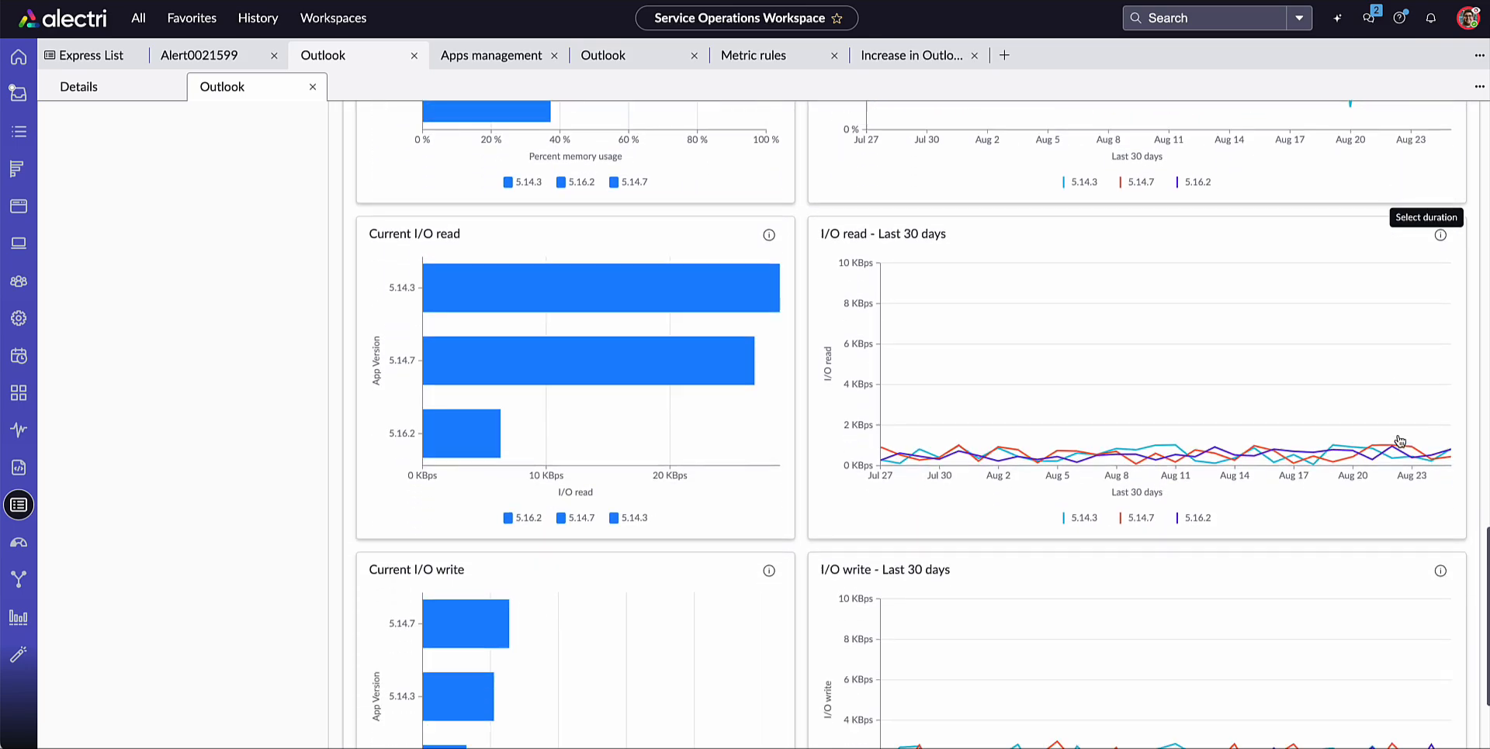
scroll(down, 3)
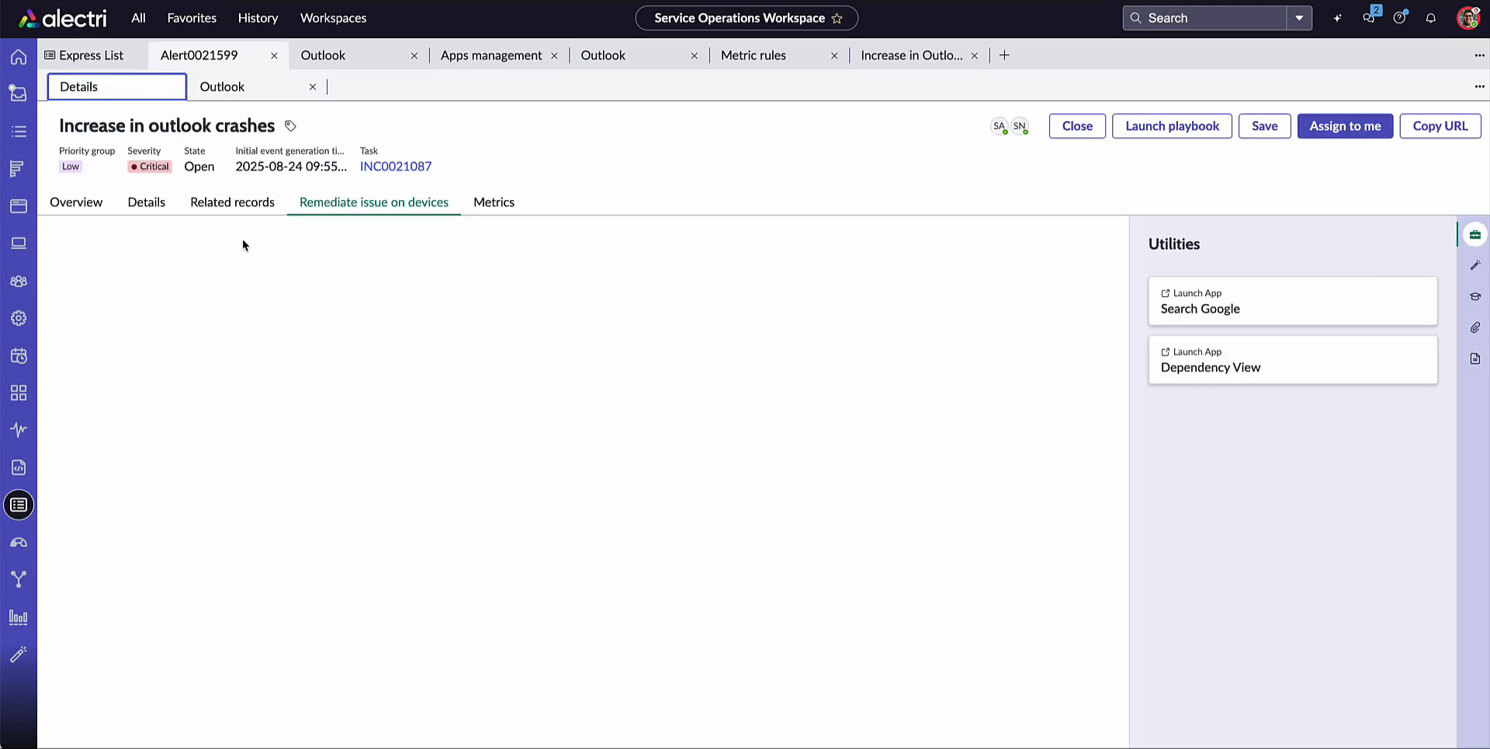
Run Clear application cache on all impacted Windows devices and confirm end-user approval.
click(373, 202)
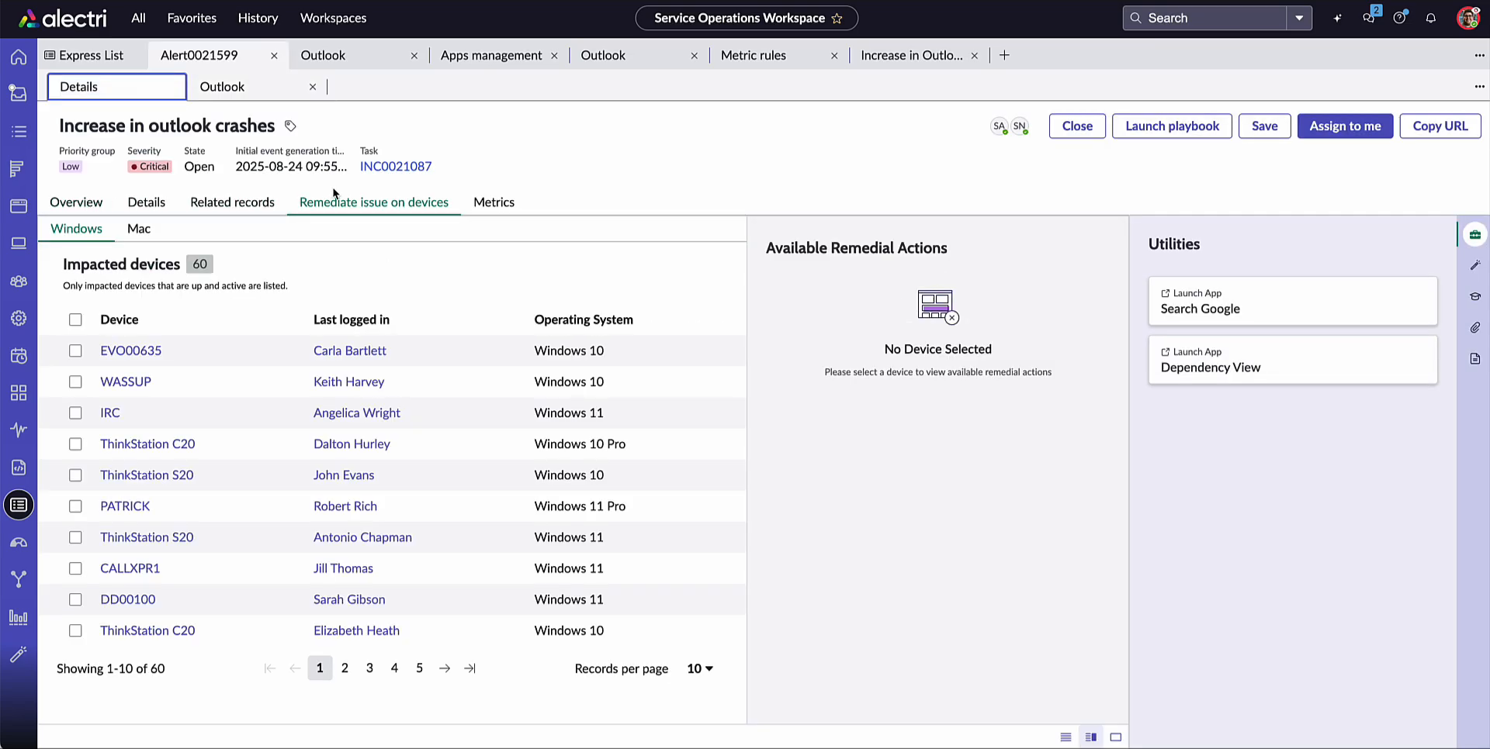
click(76, 320)
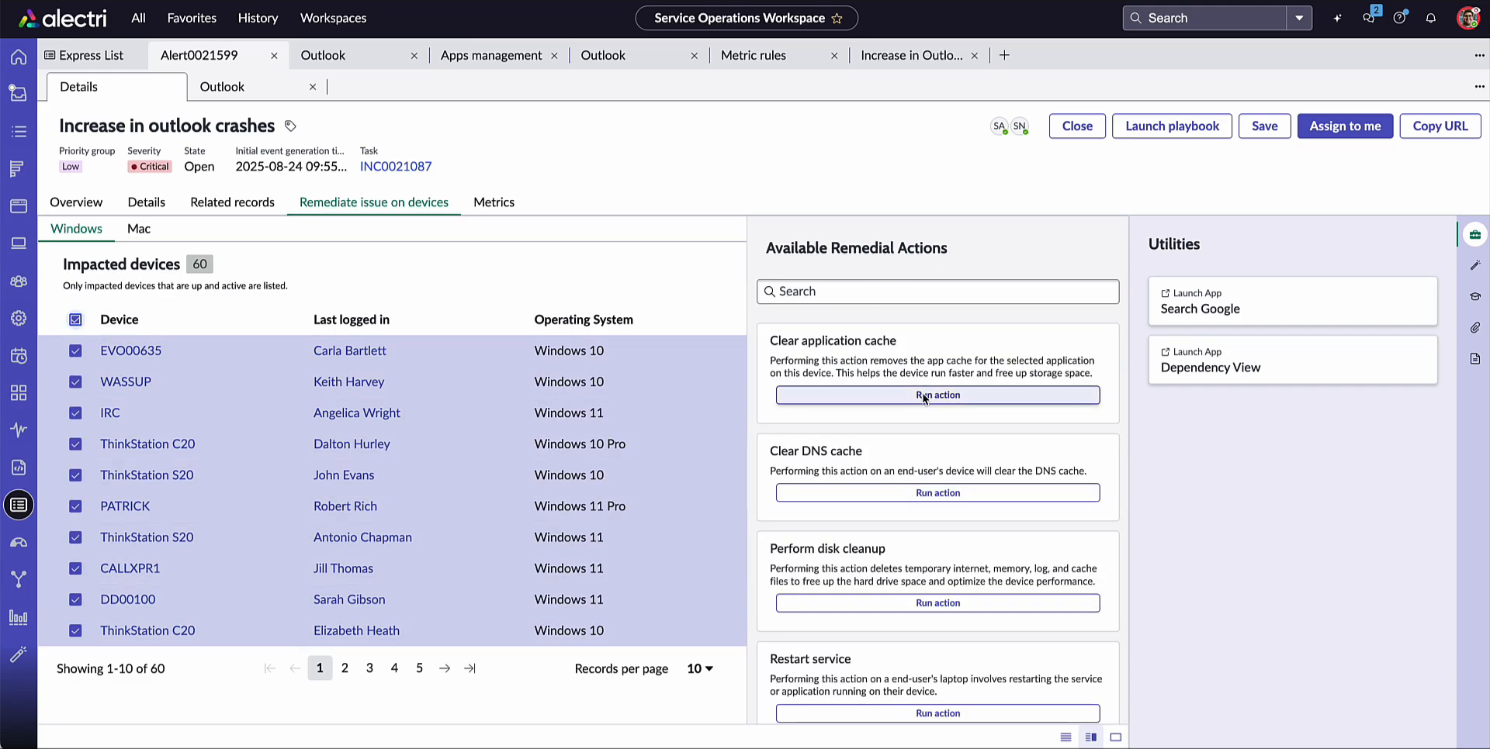
click(937, 395)
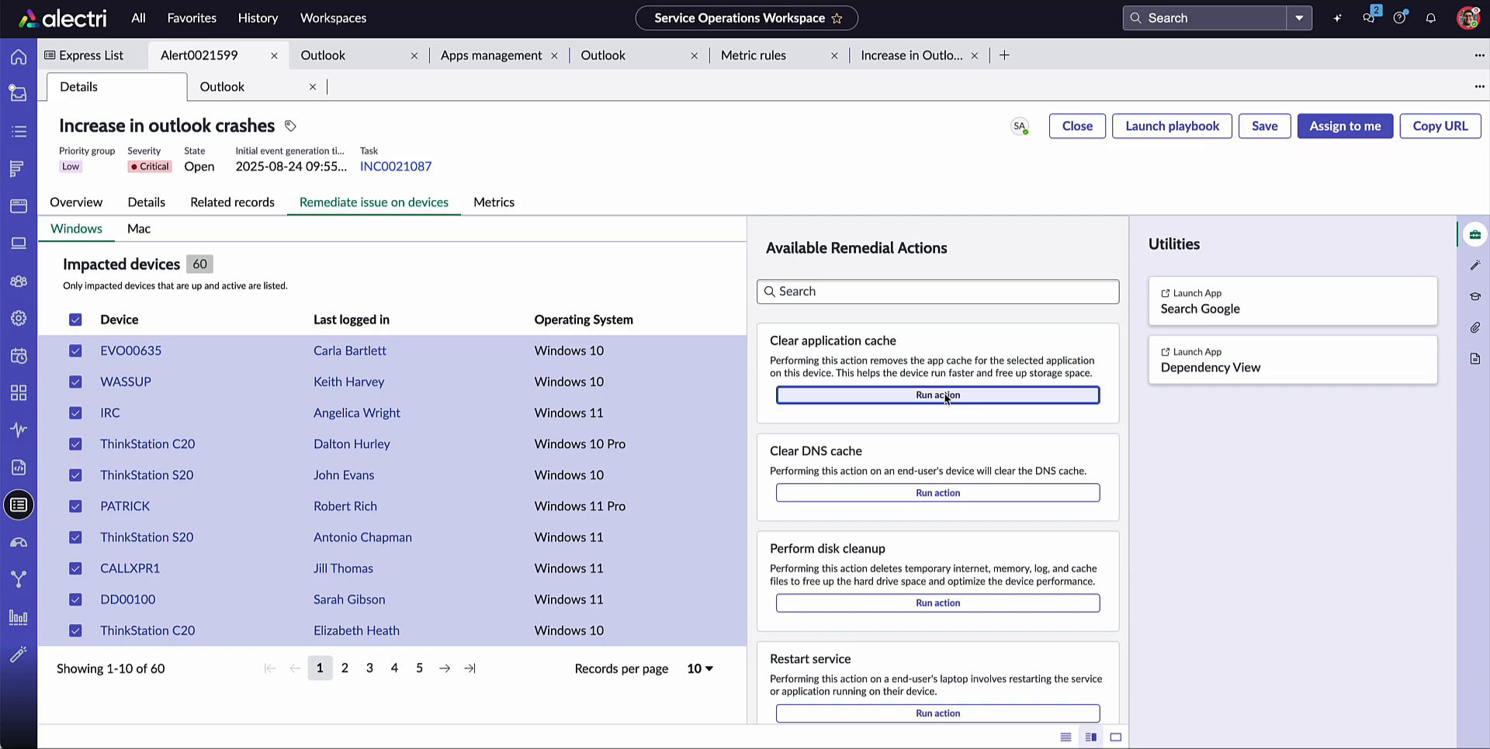
click(937, 395)
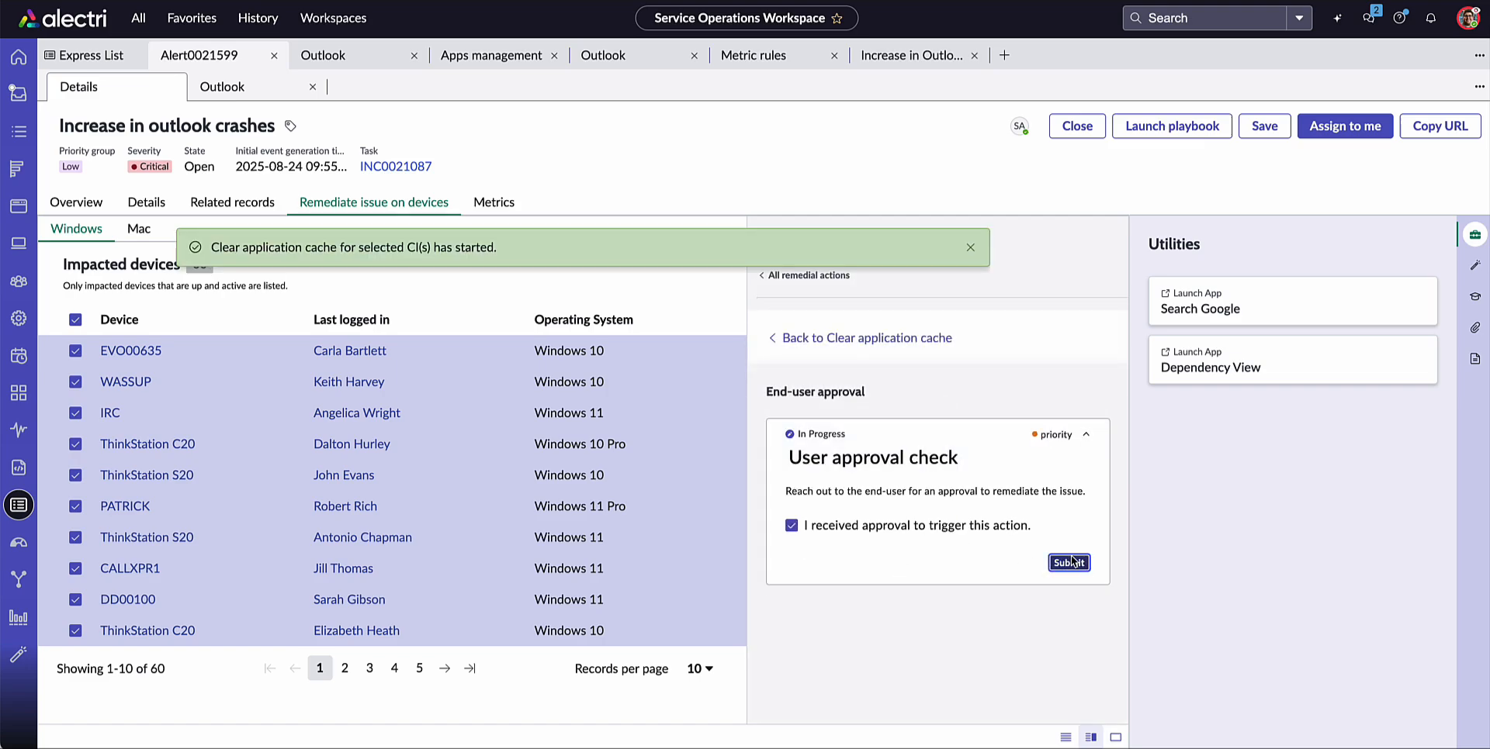
Submit the approval, then clear the Outlook application cache with Close app first enabled.
click(1067, 563)
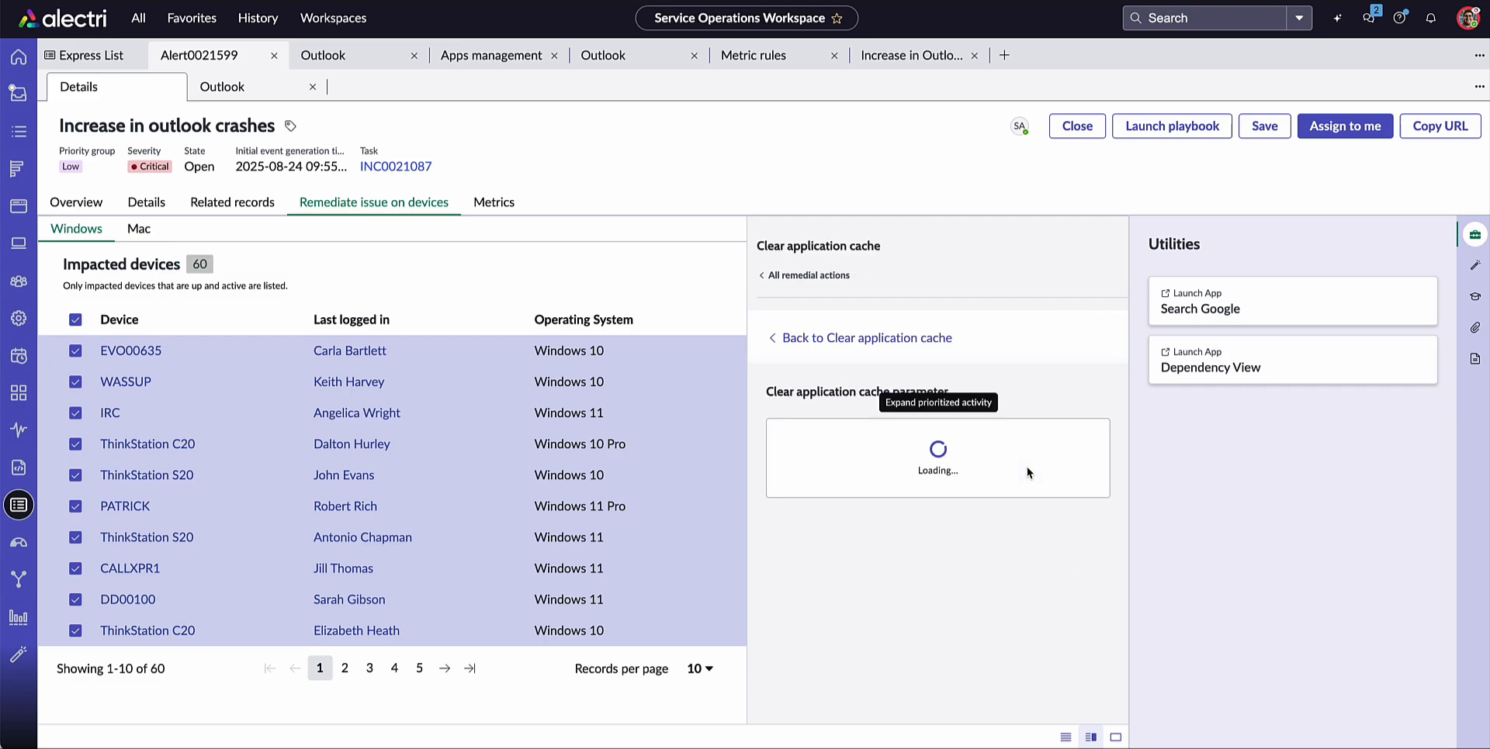
text(Ou)
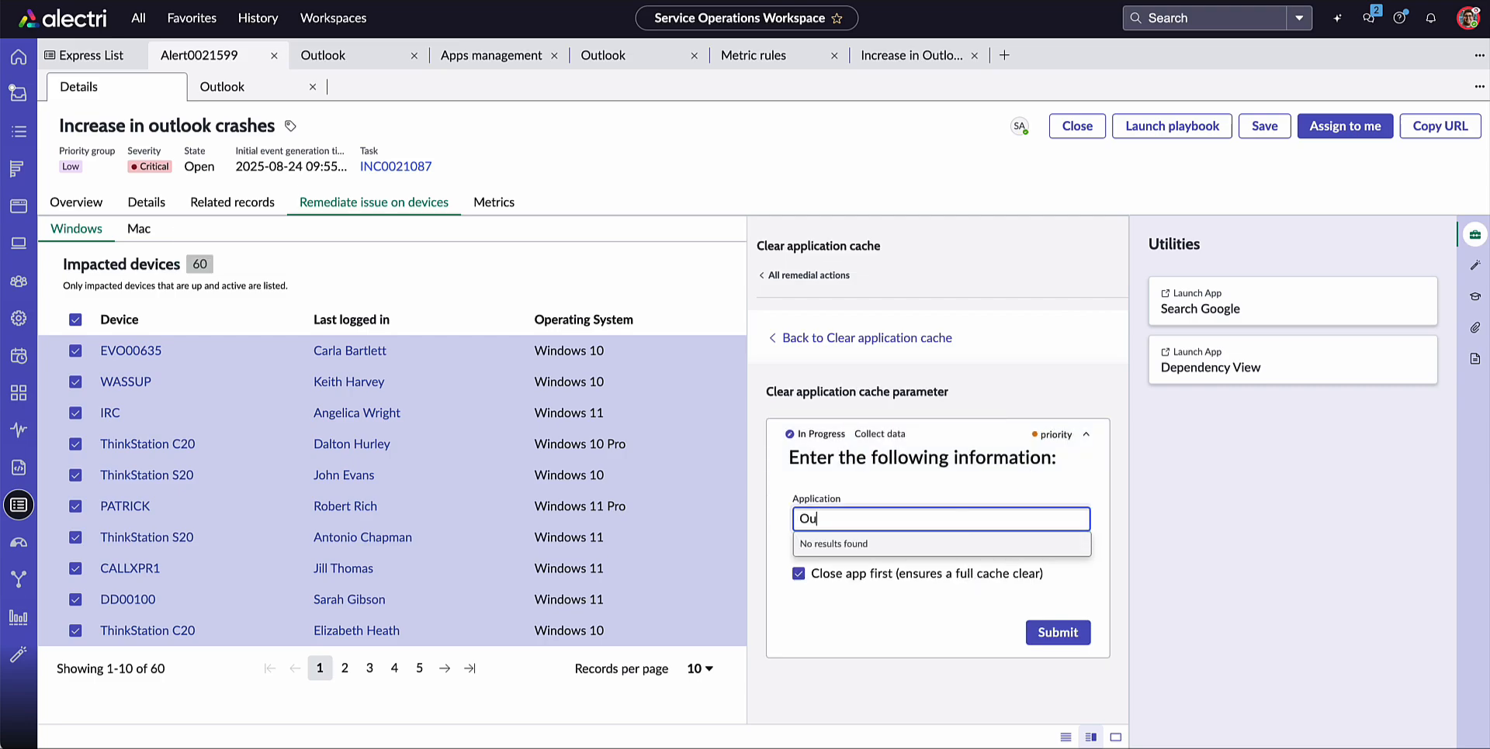
text(Outlook)
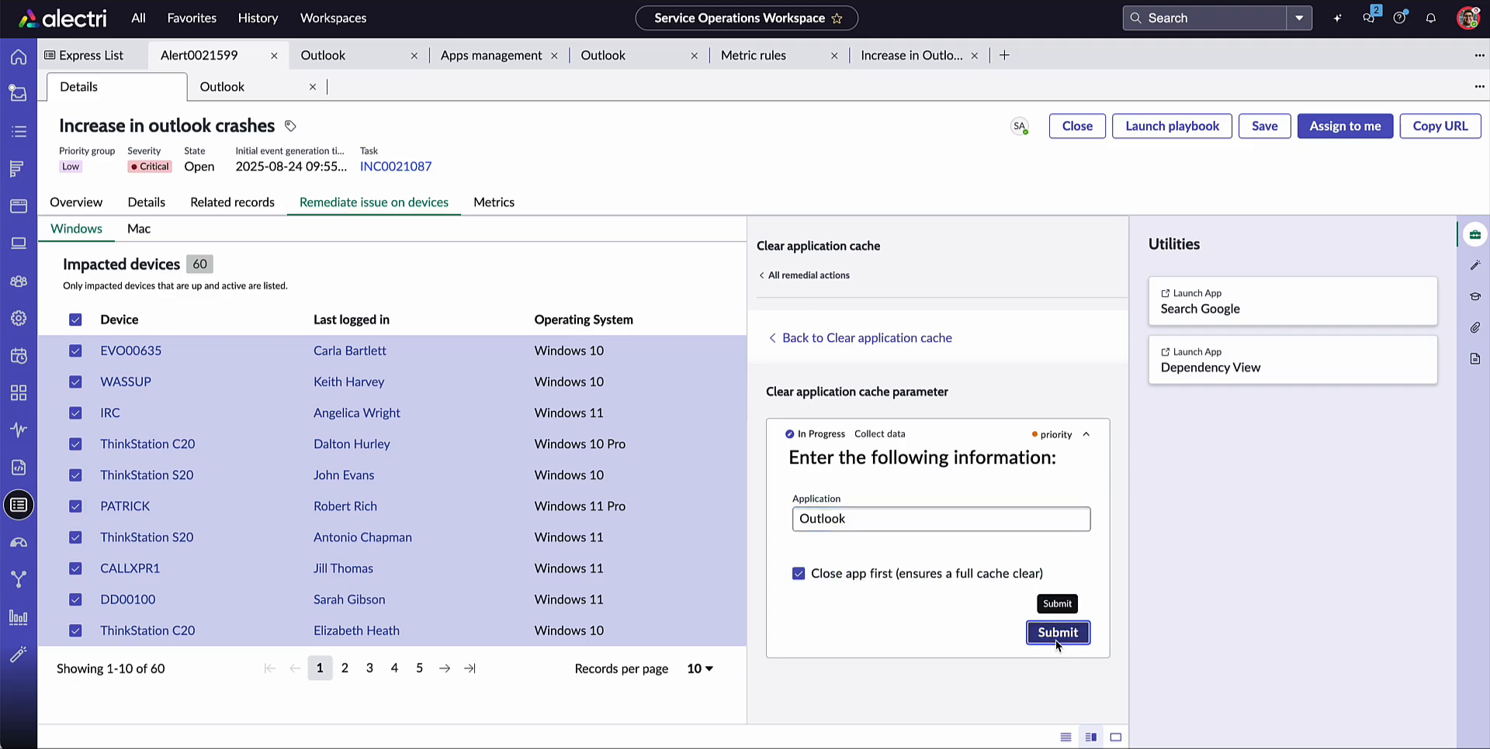
click(1057, 632)
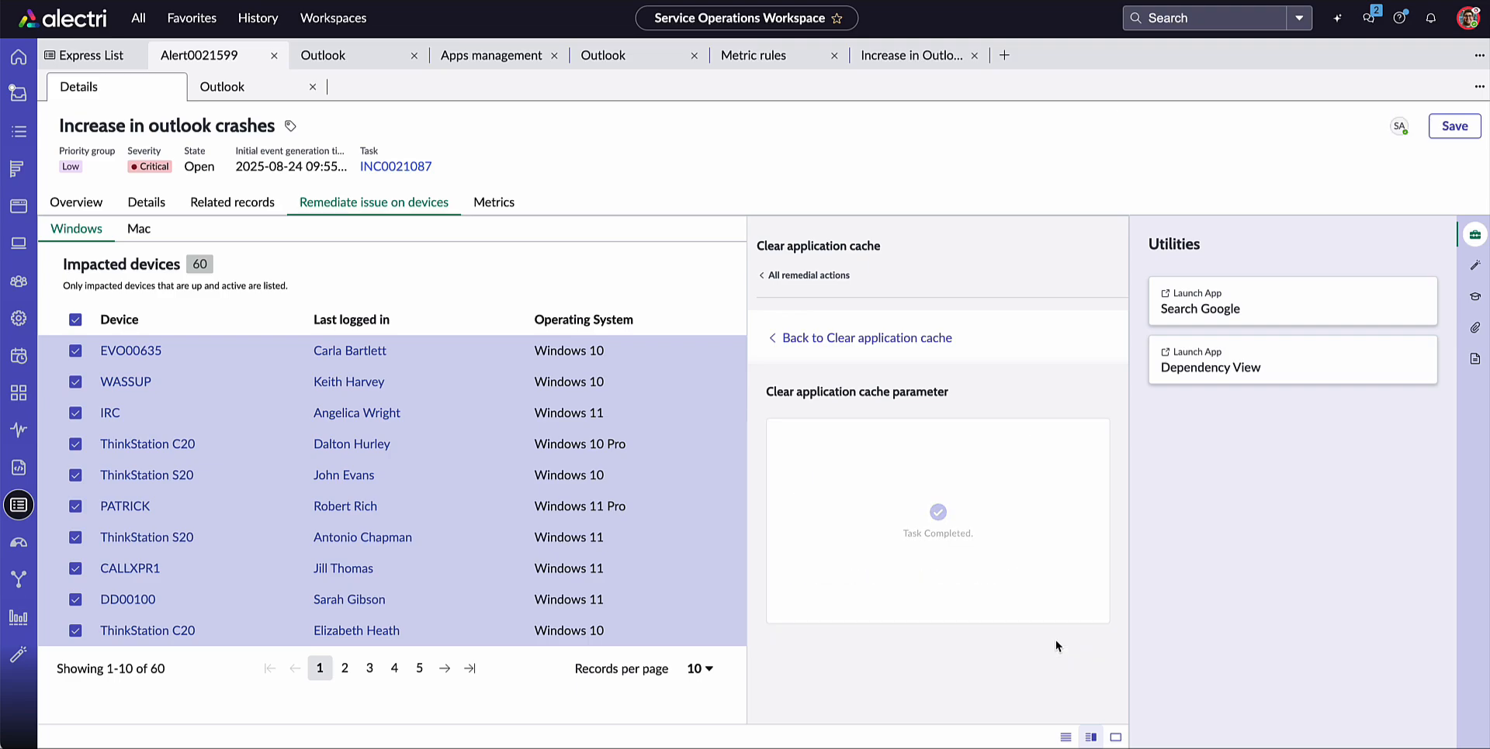